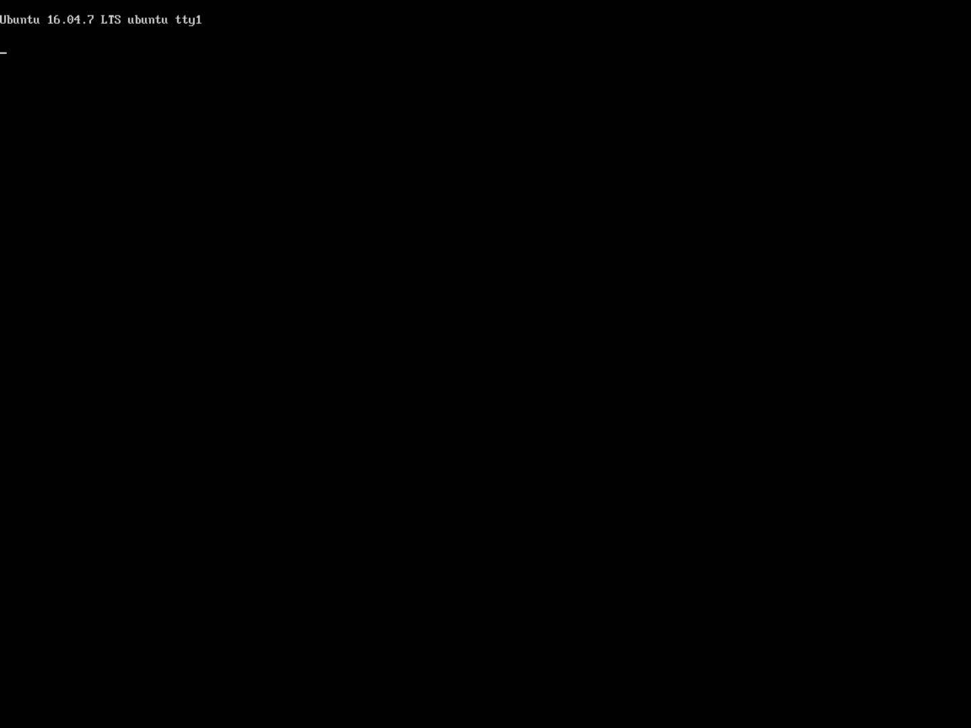
# Enter the username 'administrator' at the tty1 console login prompt
pyautogui.write('administrator')
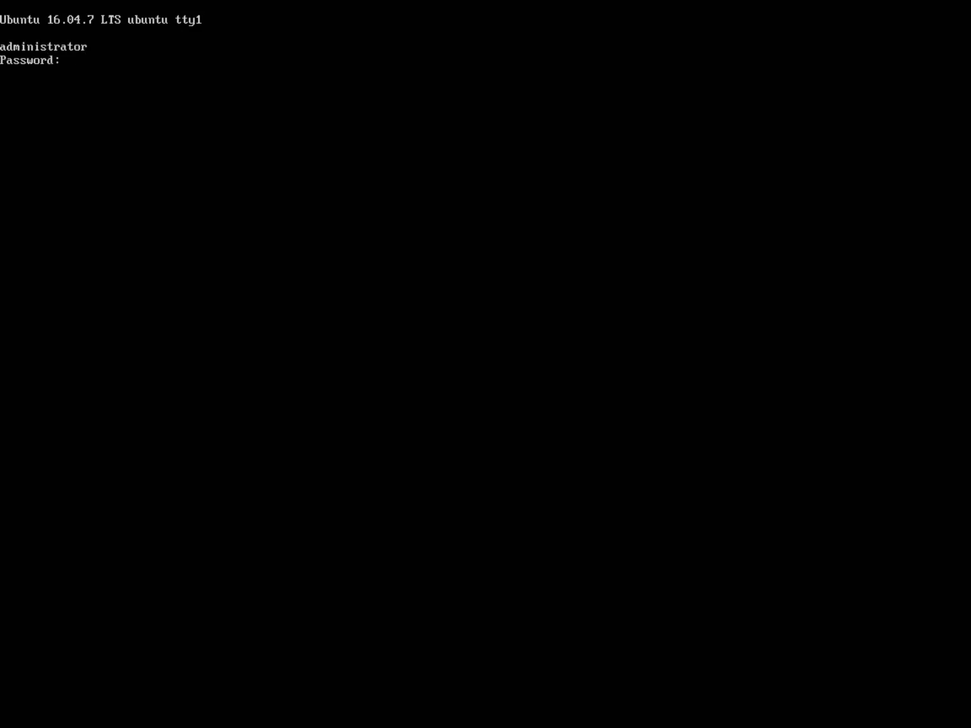
# Submit the account password to log in to the Ubuntu 16.04.7 server
pyautogui.press('Enter')
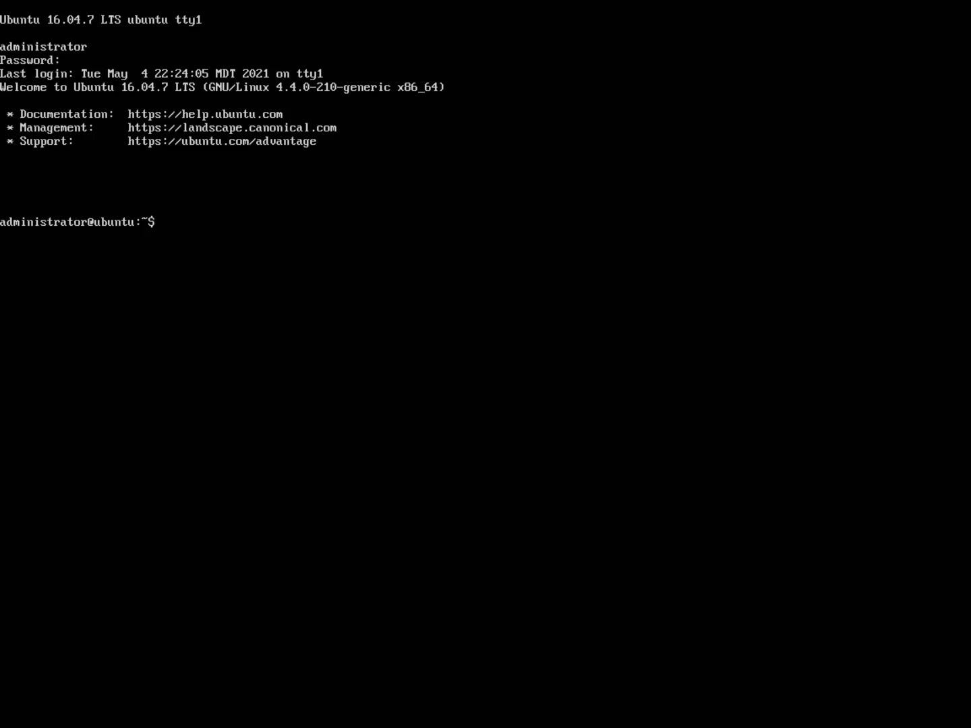
# Run sudo do-release-upgrade to begin the upgrade to bionic
pyautogui.write('sudo do')
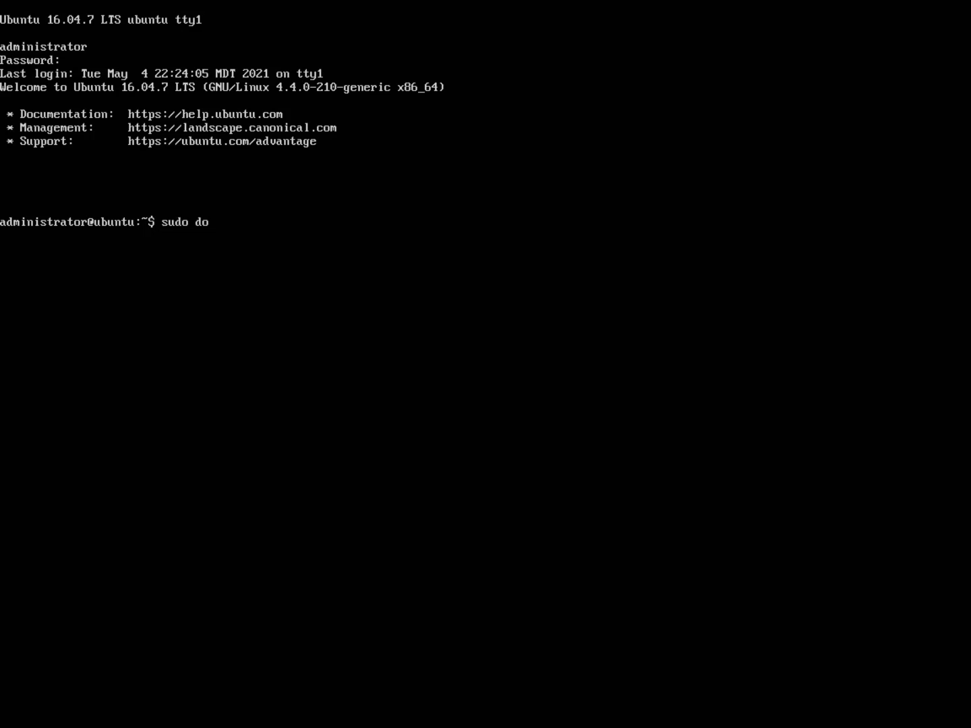
pyautogui.write('-release')
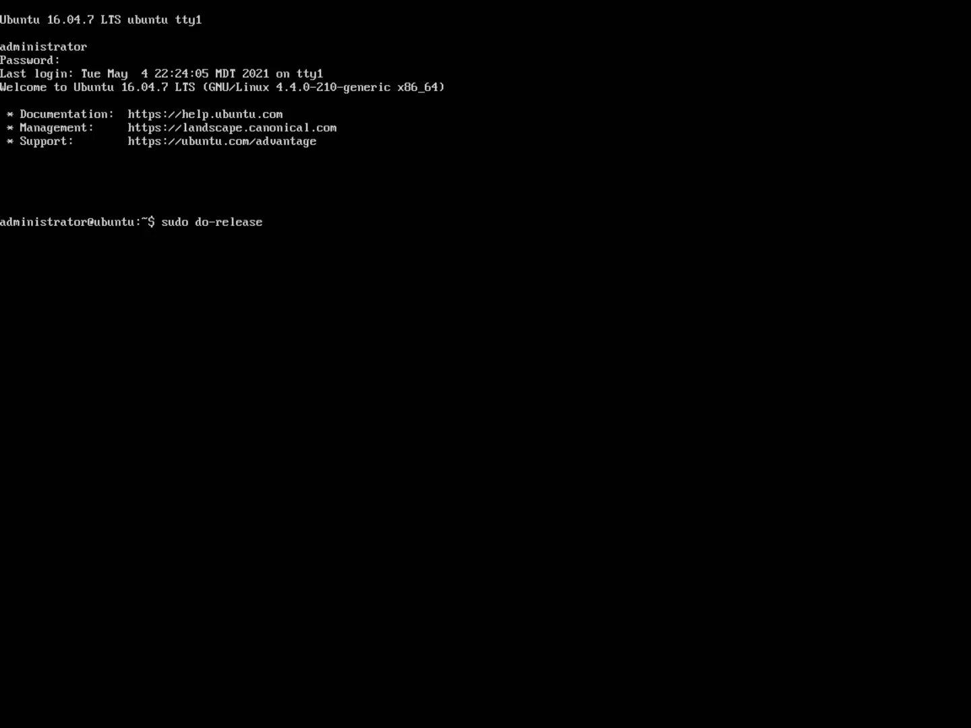
pyautogui.write('-upgrad')
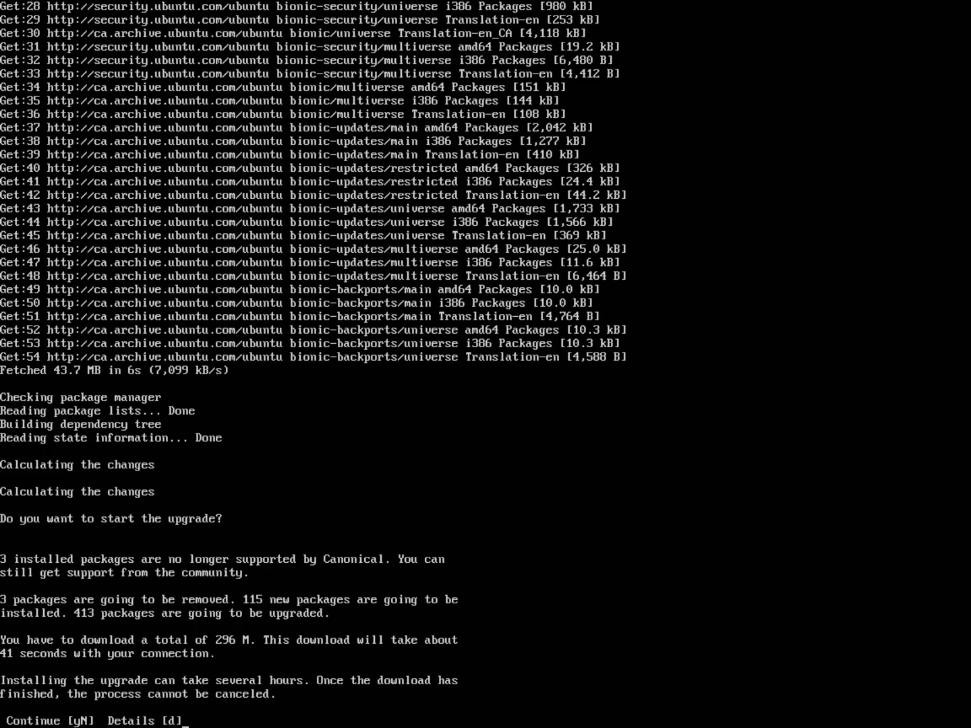
# Answer y to go ahead with installing the 413 package upgrades
pyautogui.write('y')
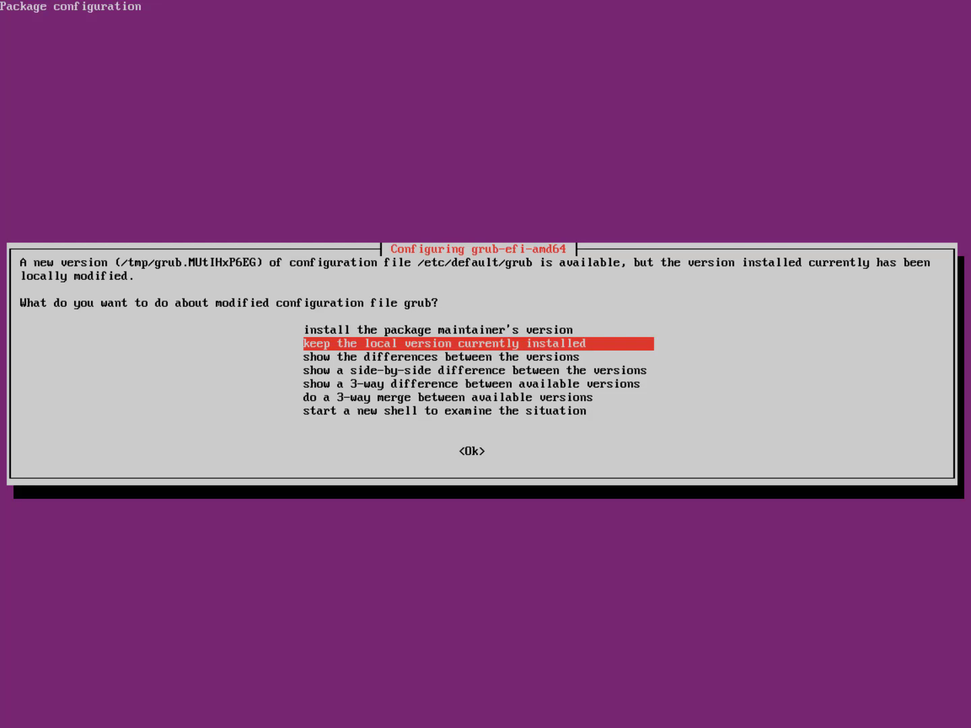
# Keep the locally modified grub configuration so package installation can finish
pyautogui.press('Up')
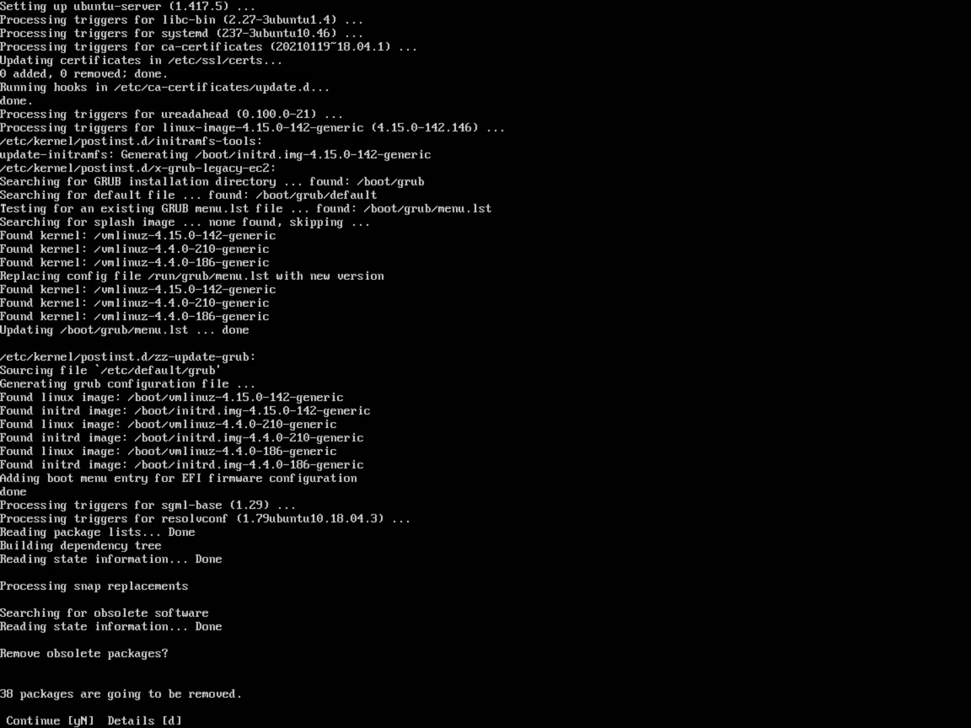
# Approve removing the 38 obsolete packages and follow cleanup until restart is requested
pyautogui.write('y')
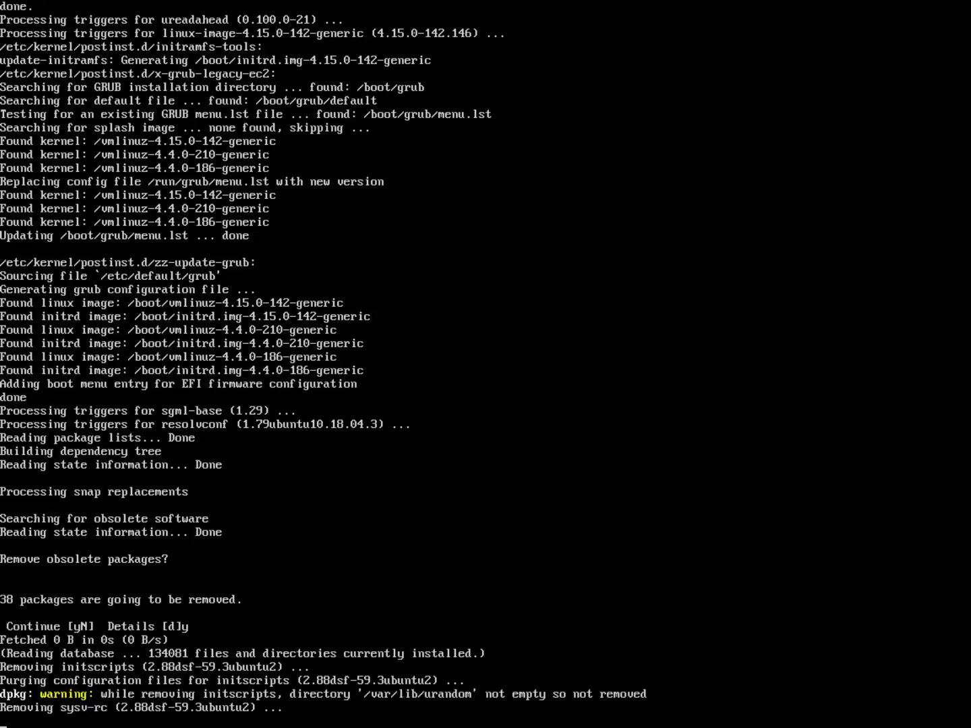
pyautogui.scroll(-3)
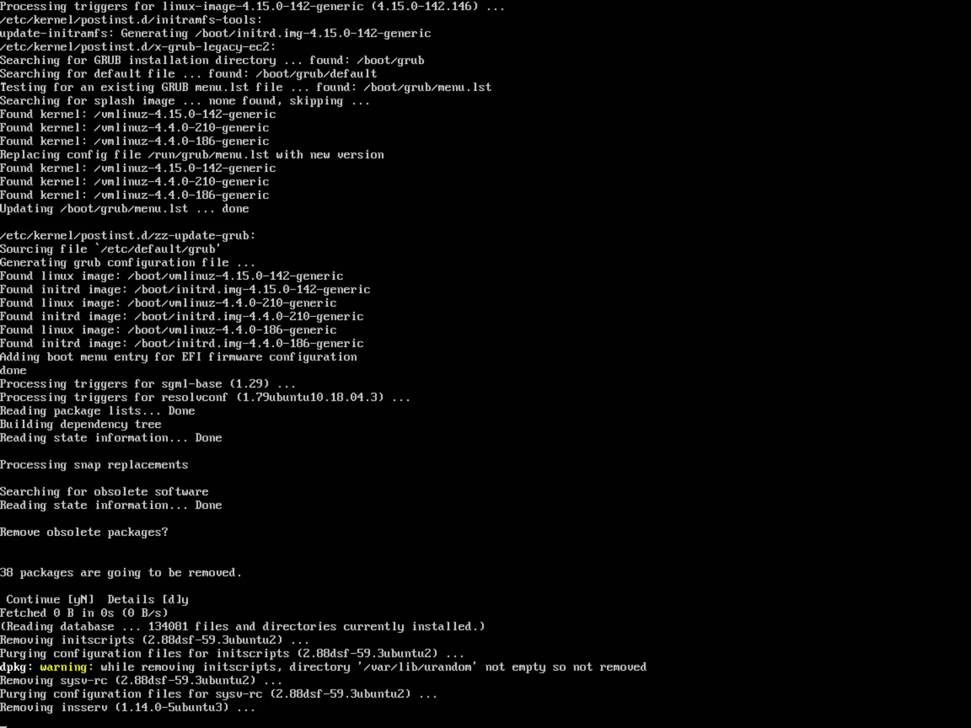
pyautogui.scroll(-3)
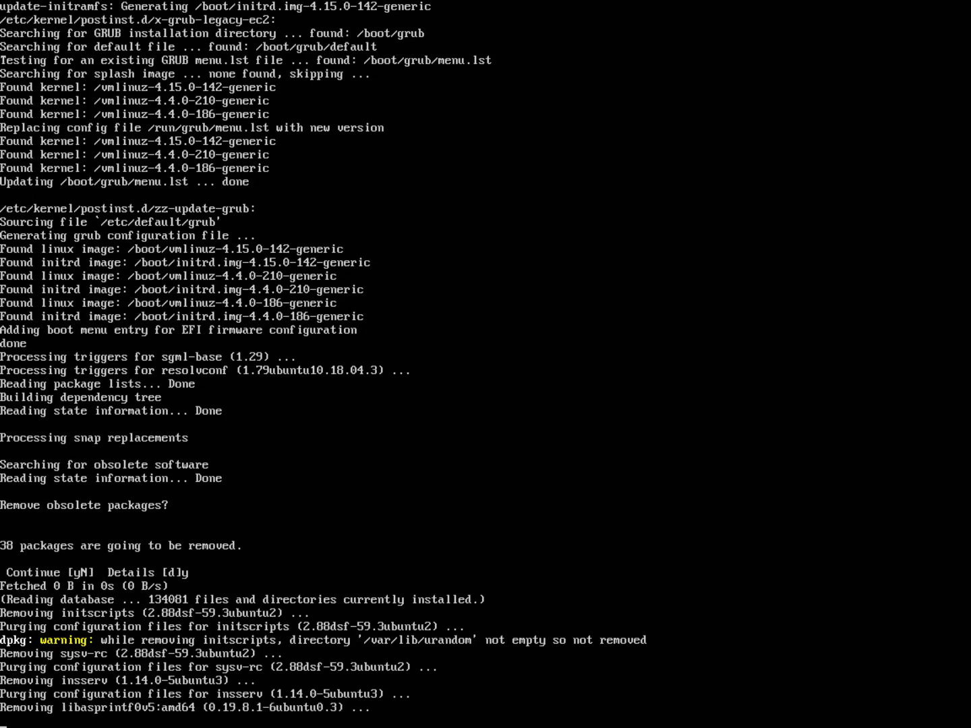
pyautogui.scroll(-3)
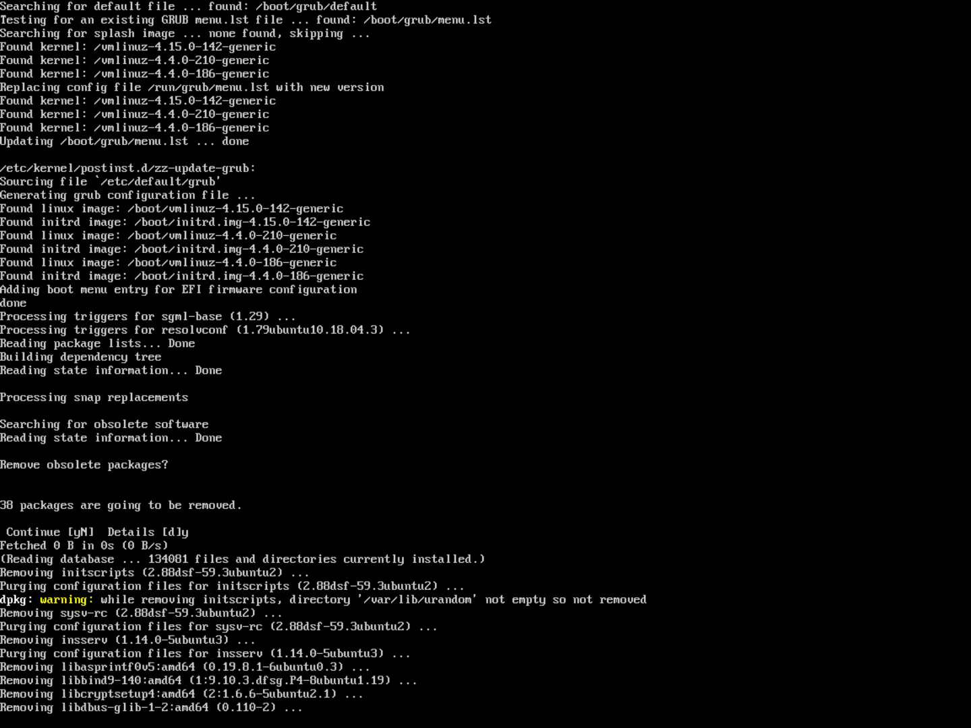
pyautogui.scroll(-3)
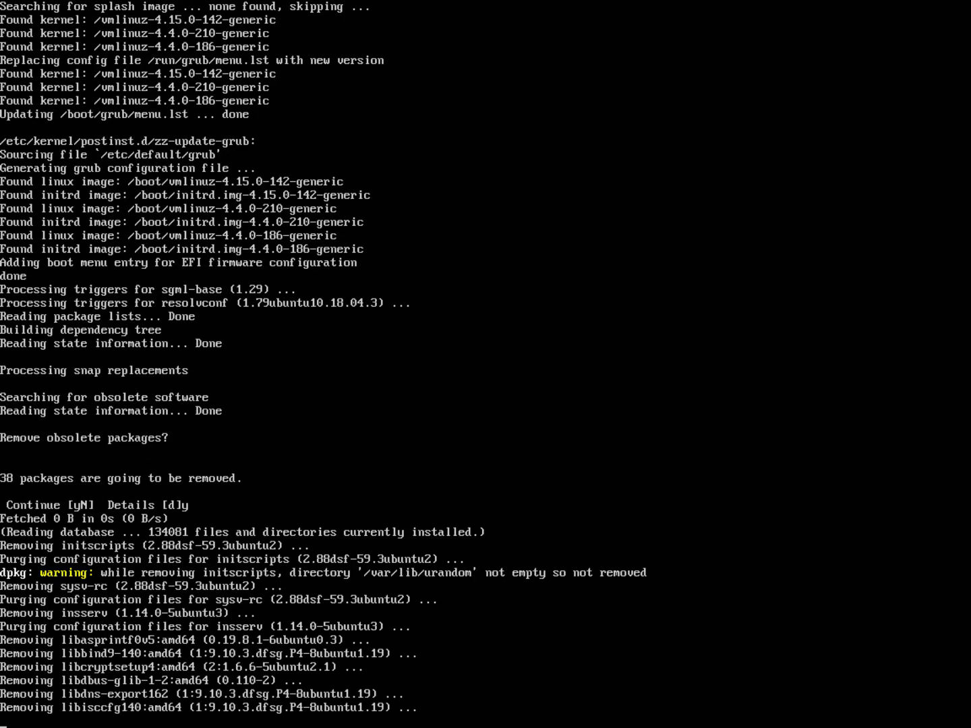
pyautogui.scroll(-3)
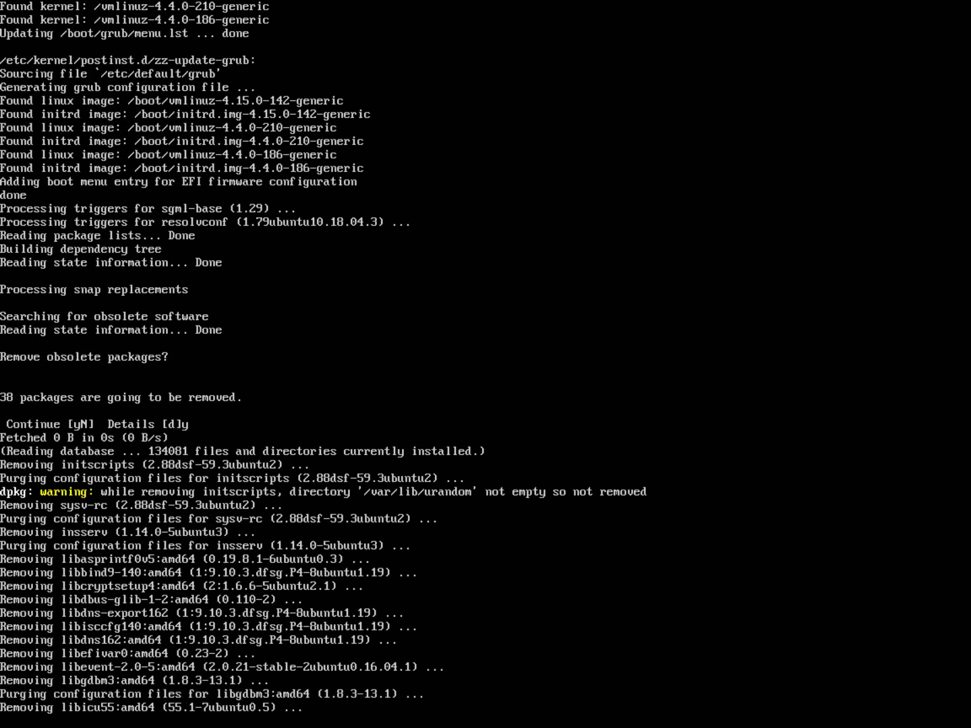
pyautogui.scroll(-3)
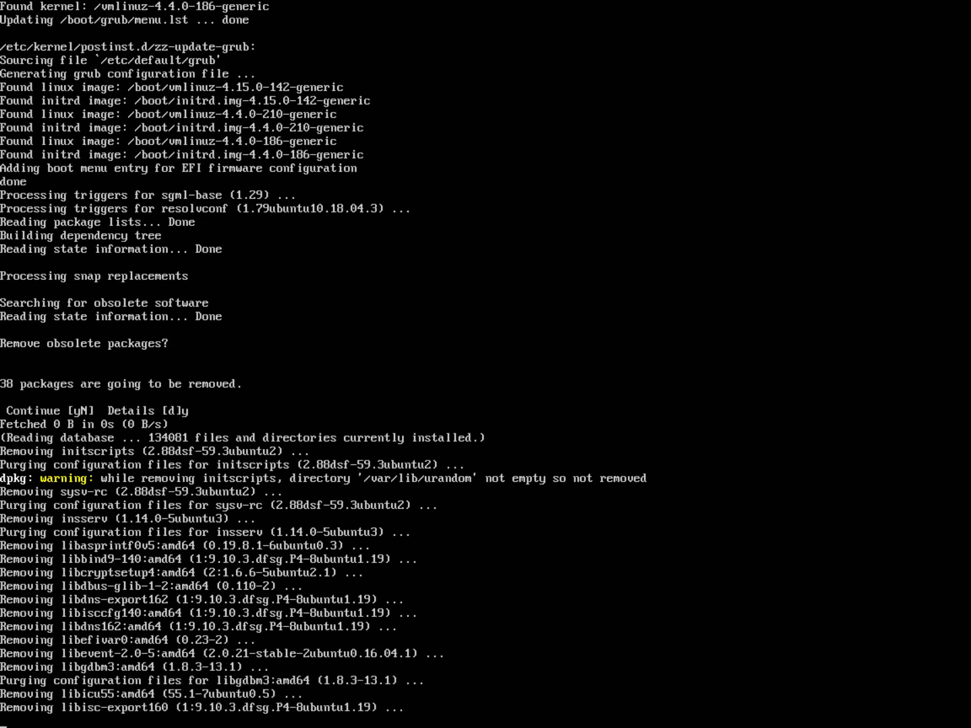
pyautogui.scroll(-3)
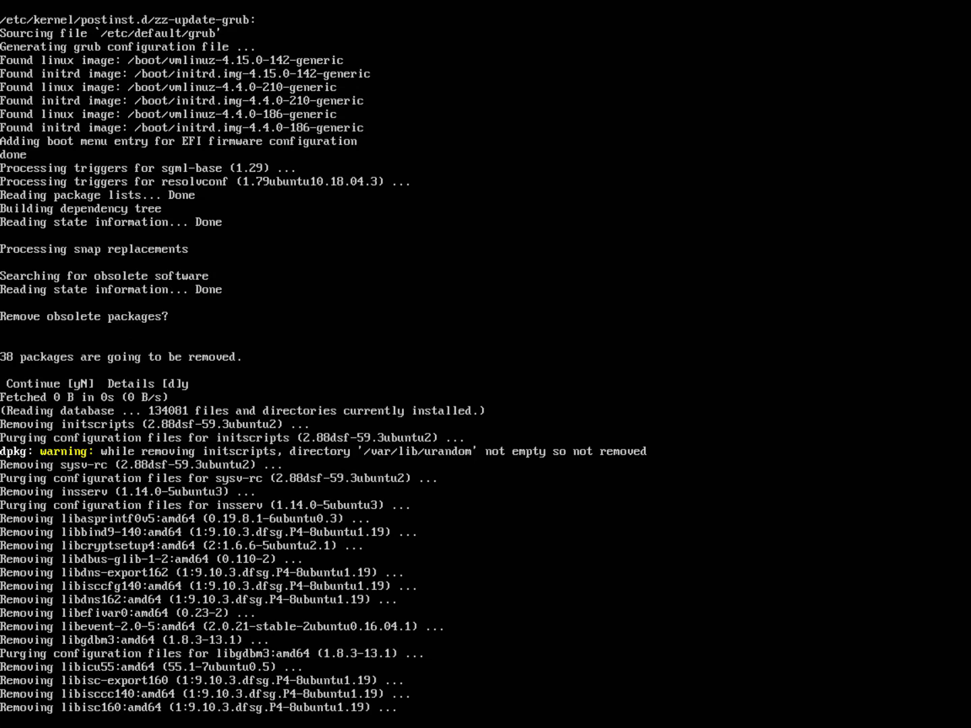
pyautogui.scroll(-3)
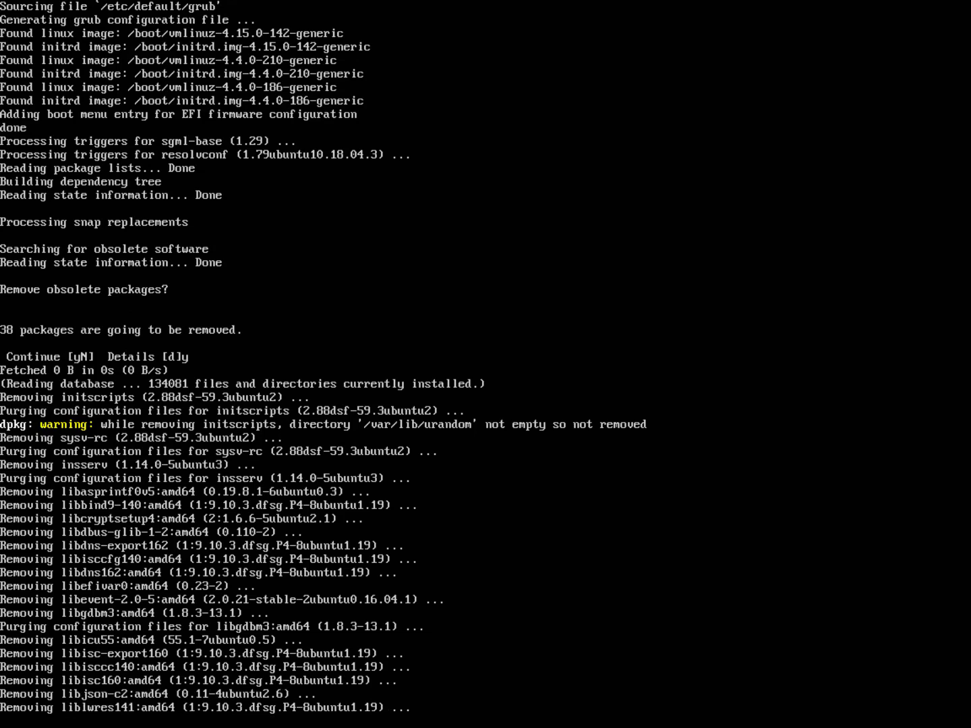
pyautogui.scroll(-3)
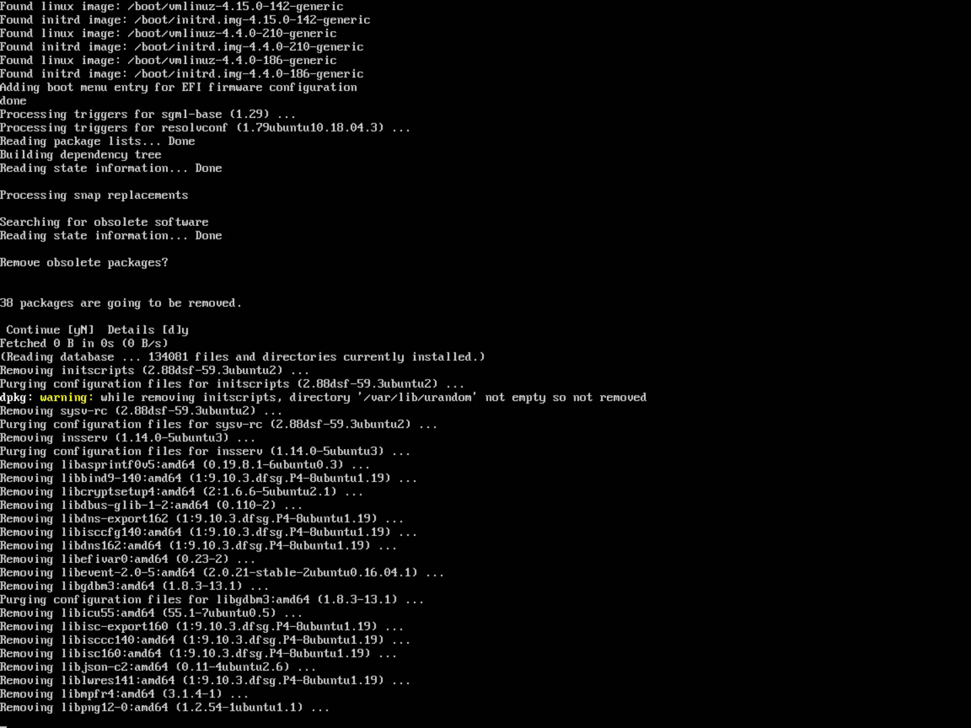
pyautogui.scroll(-3)
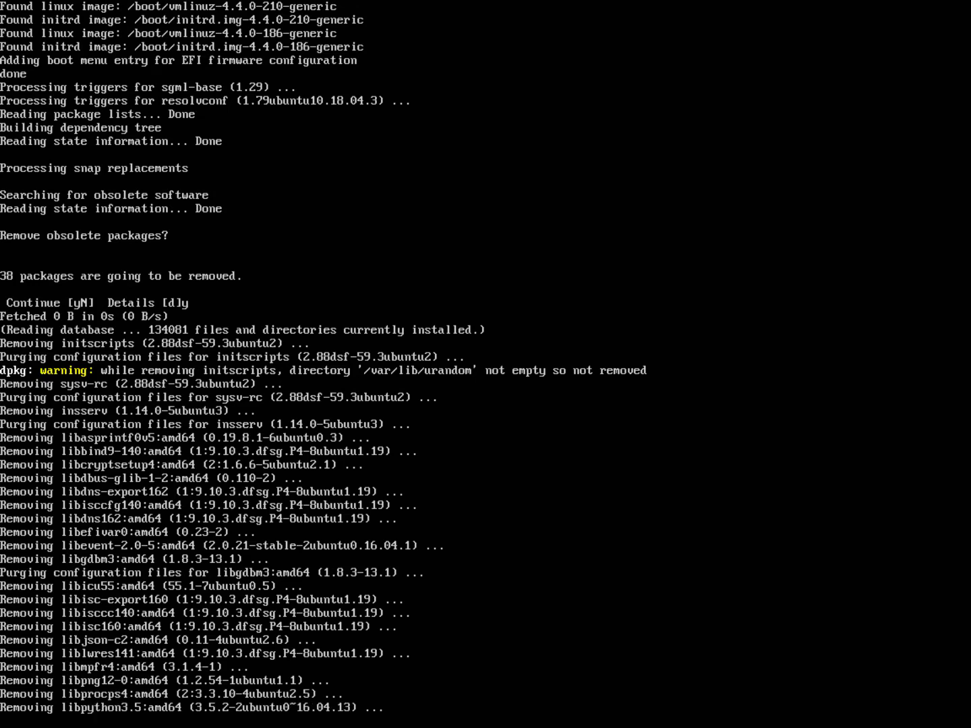
pyautogui.scroll(-3)
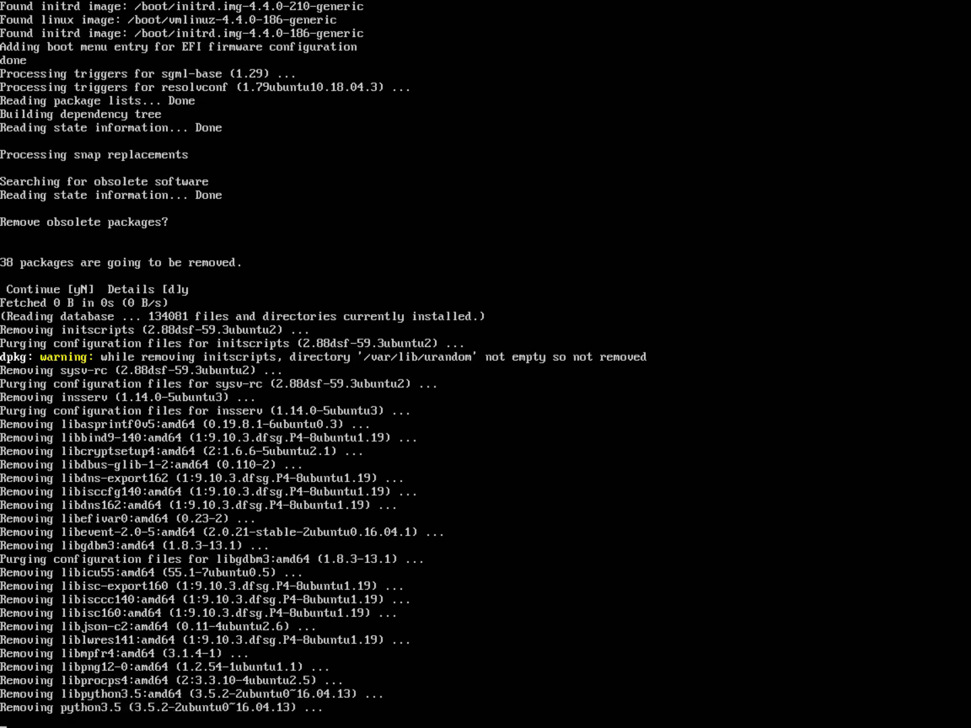
pyautogui.scroll(-3)
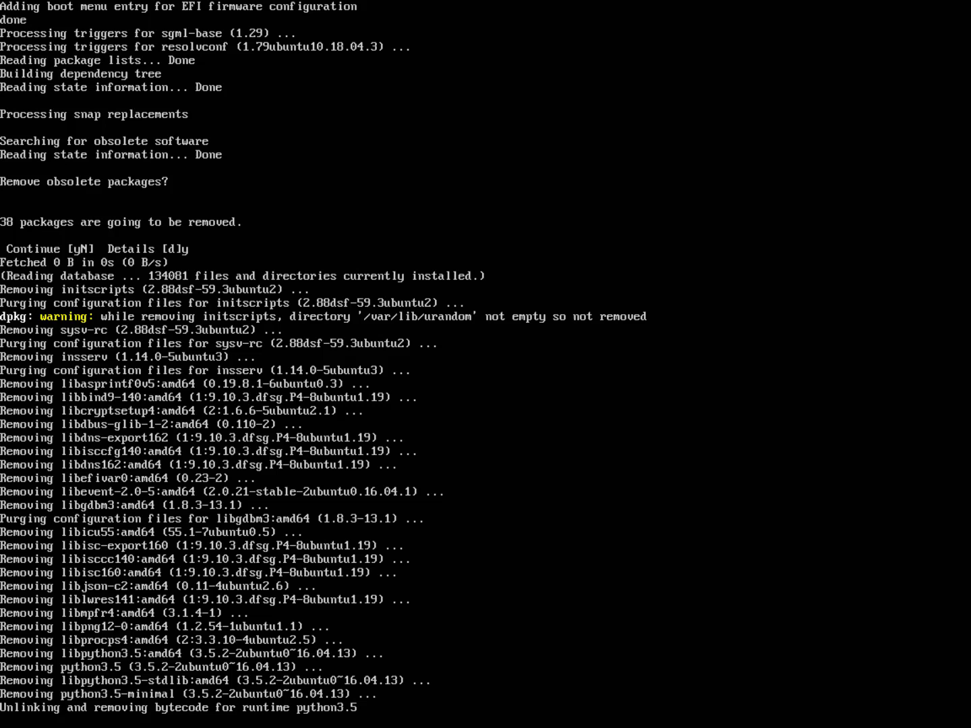
pyautogui.scroll(-3)
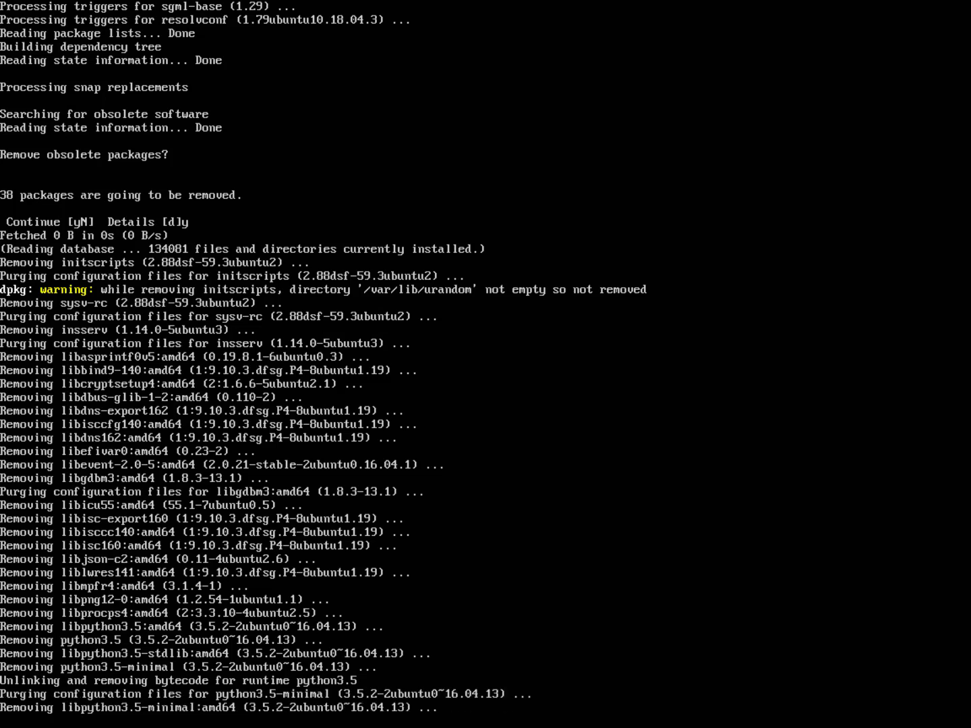
pyautogui.scroll(-3)
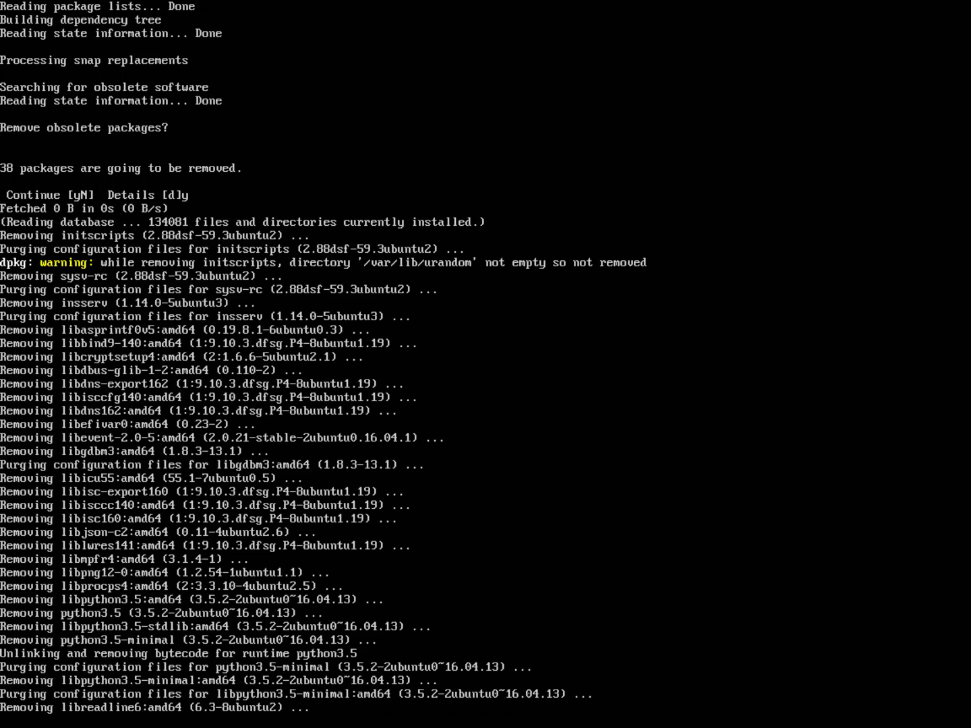
pyautogui.scroll(-3)
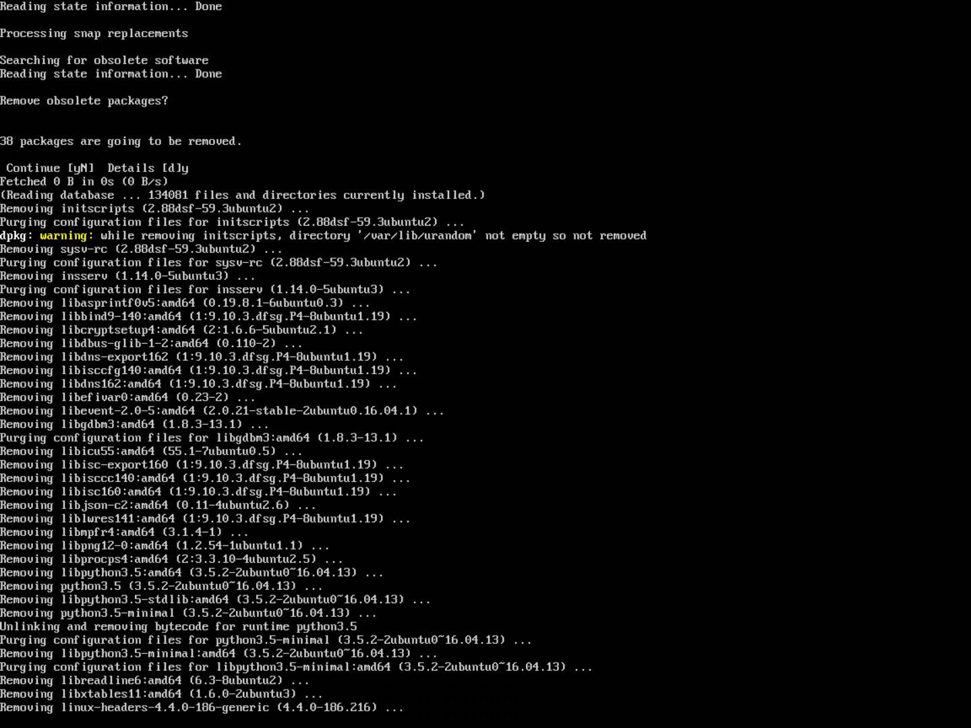
pyautogui.scroll(-3)
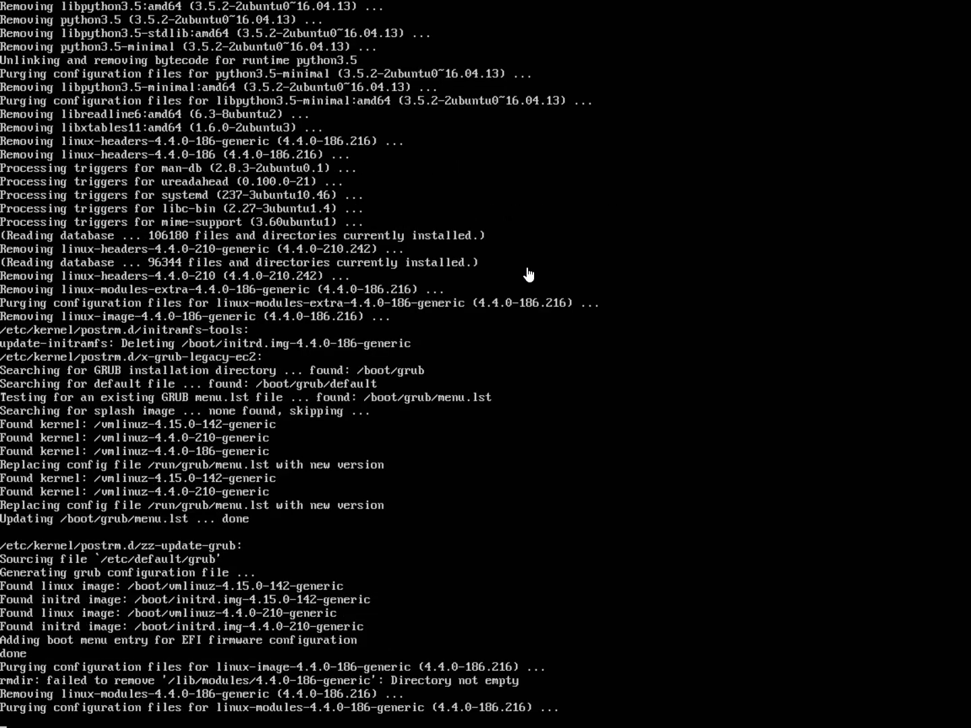
pyautogui.scroll(-3)
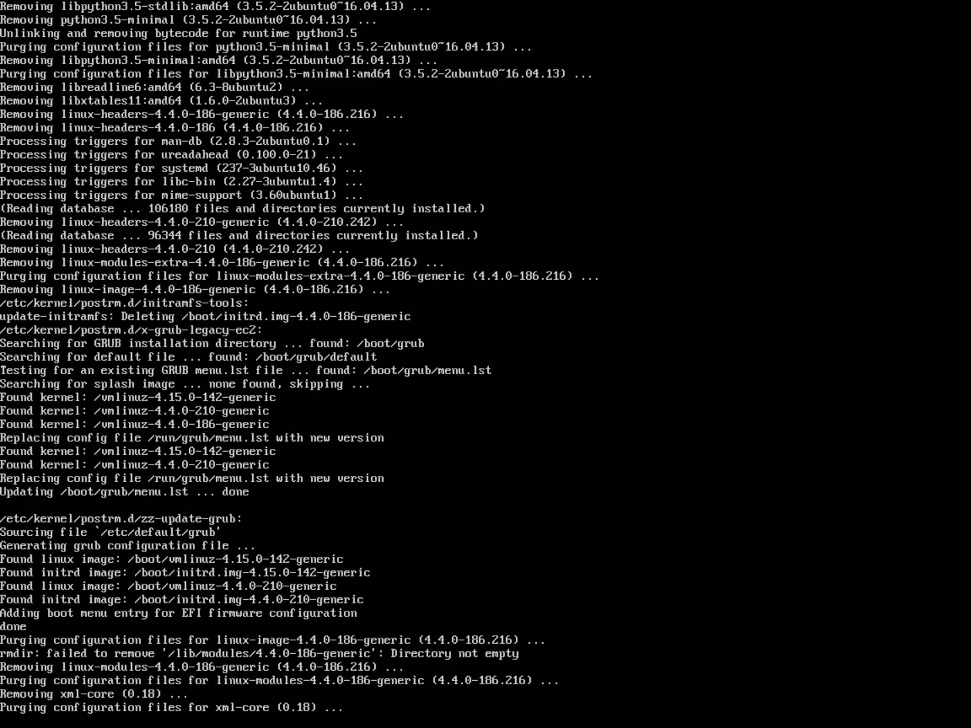
pyautogui.scroll(-3)
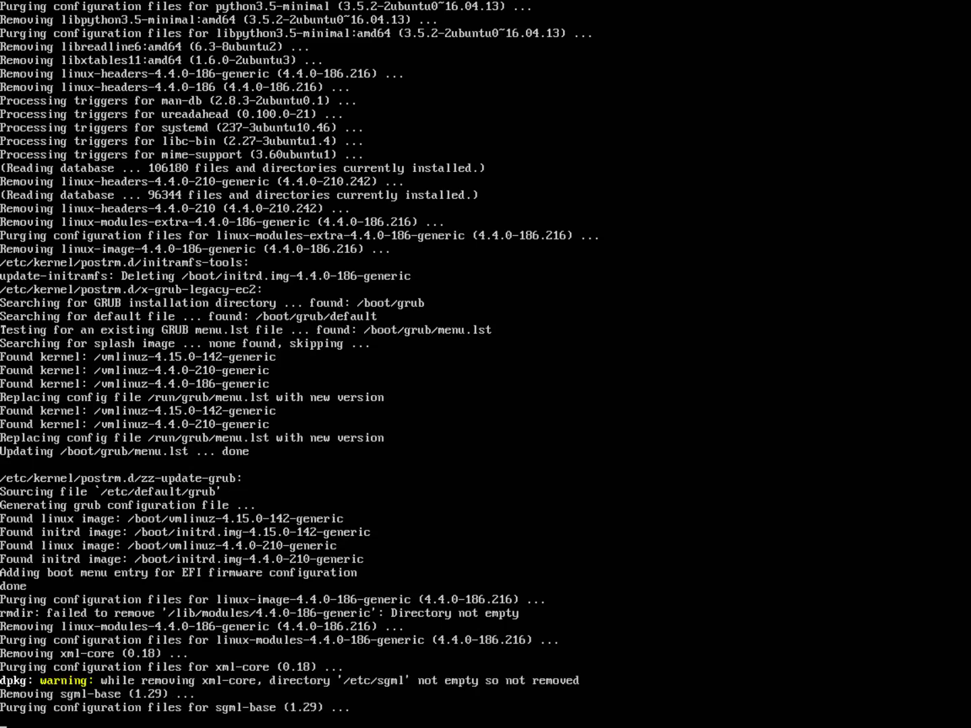
pyautogui.scroll(-3)
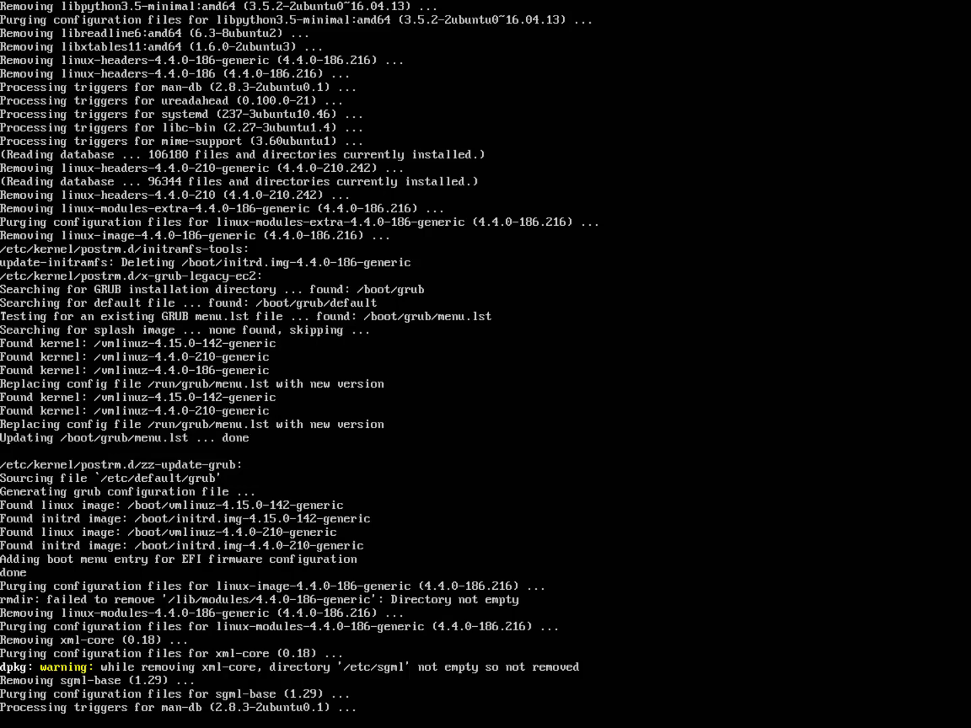
pyautogui.scroll(-3)
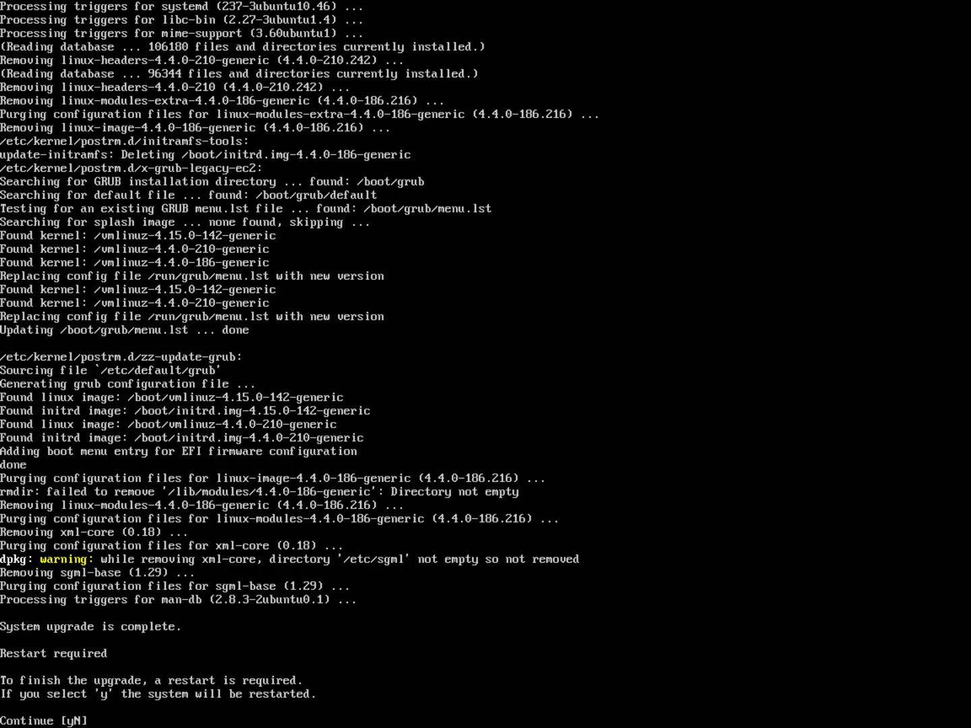
# Answer y to reboot the server into Ubuntu 18.04.5 LTS
pyautogui.write('y')
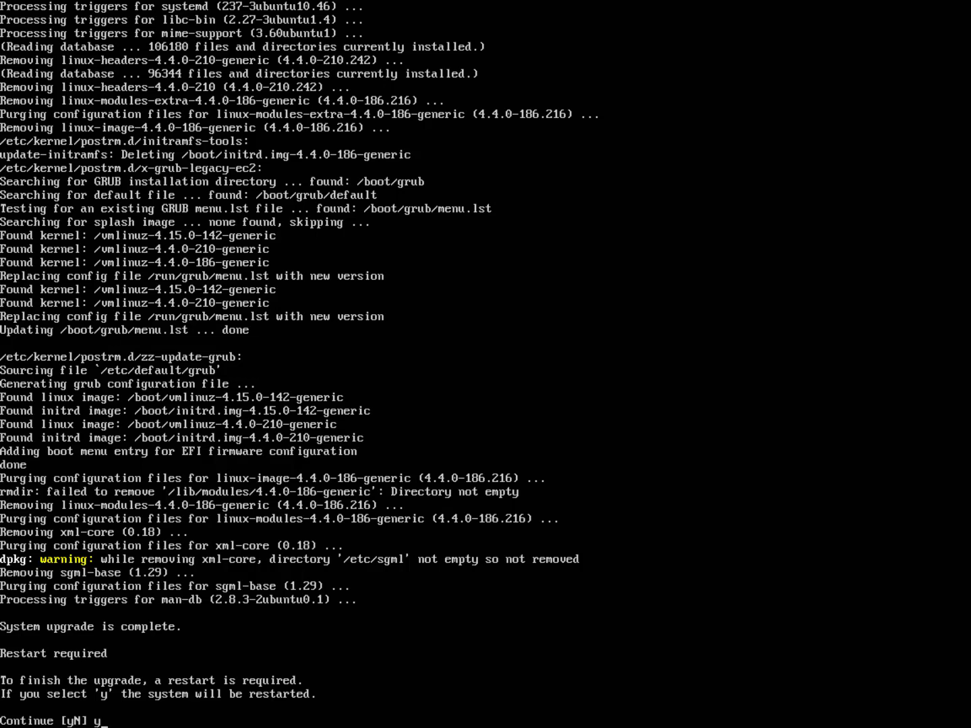
pyautogui.press('Return')
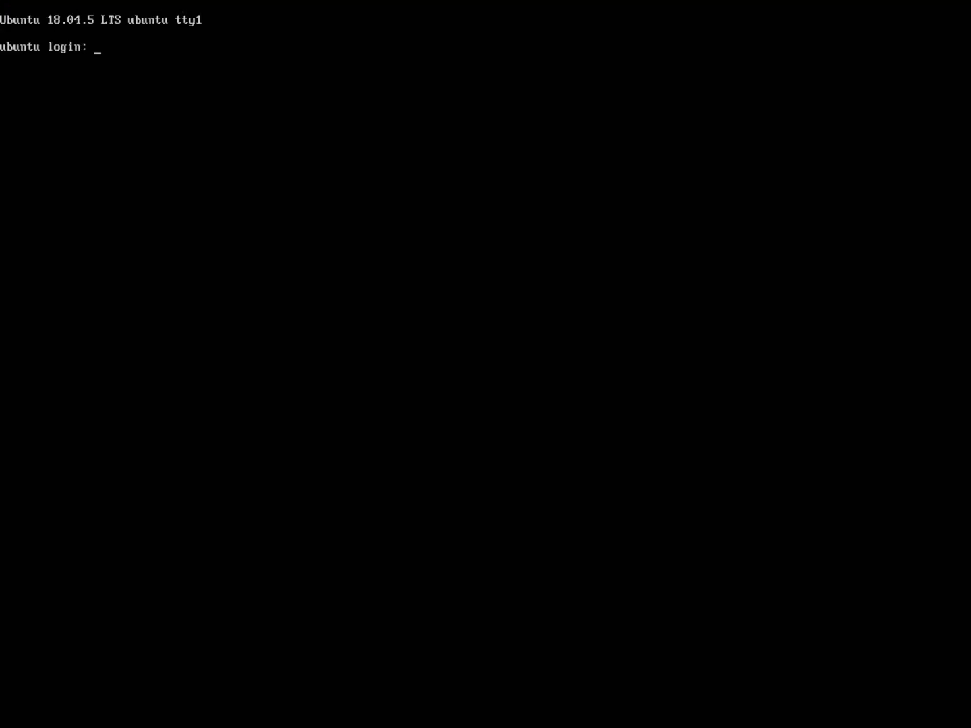
# Log in as administrator and refresh package lists with sudo apt-get update
pyautogui.write('administrator')
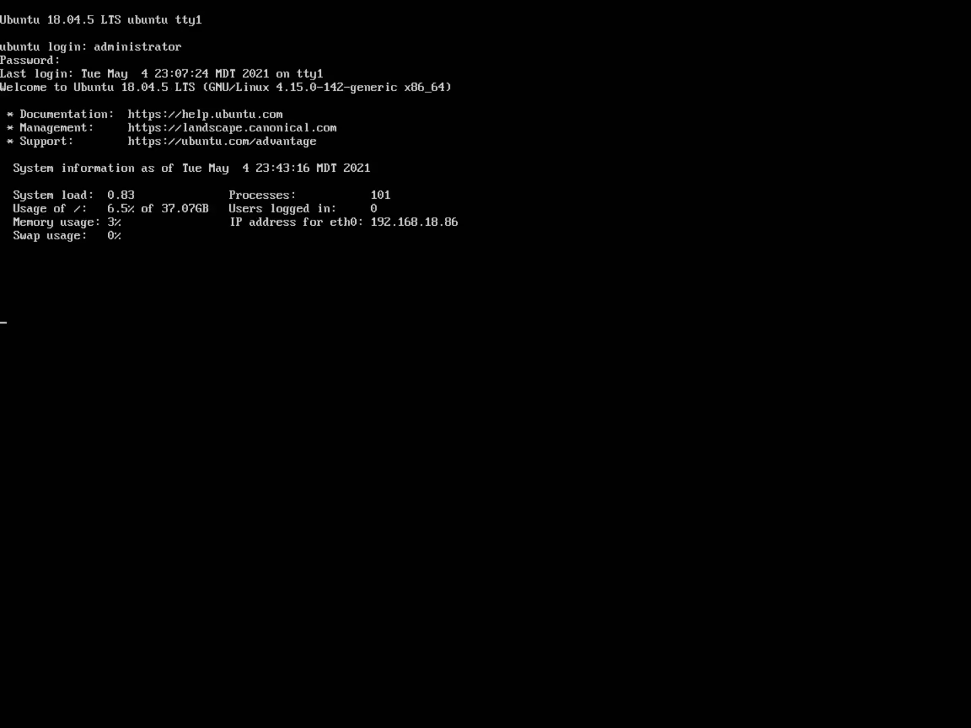
pyautogui.write('sudo apt-get update')
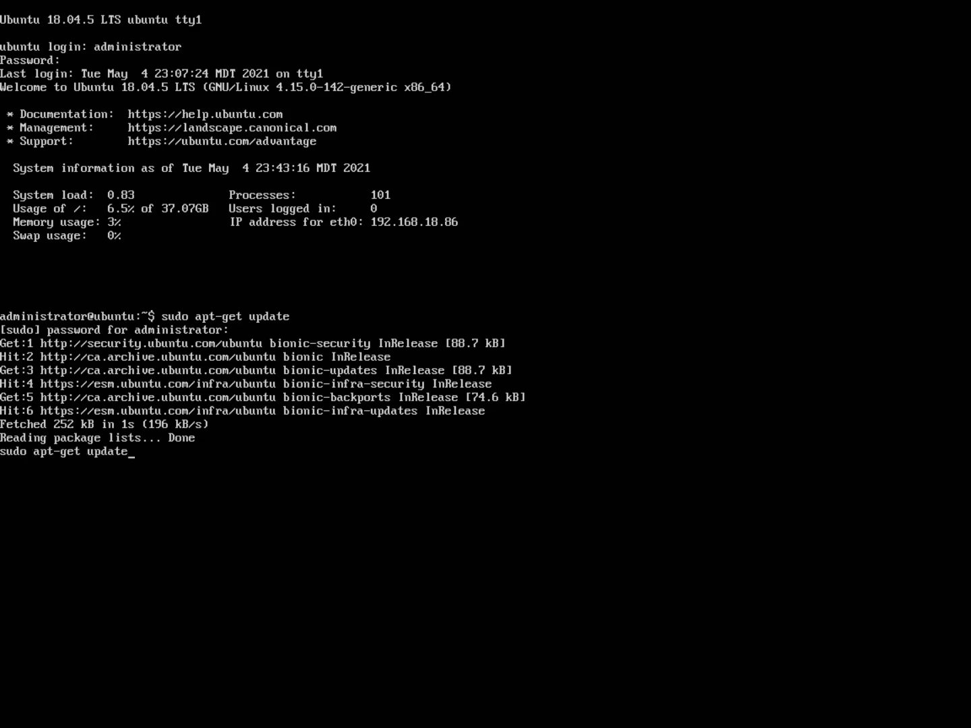
# Run sudo apt-get upgrade and dist-upgrade, confirming 0 packages remain to upgrade
pyautogui.press('BackSpace')
pyautogui.write('sudo apt-get')
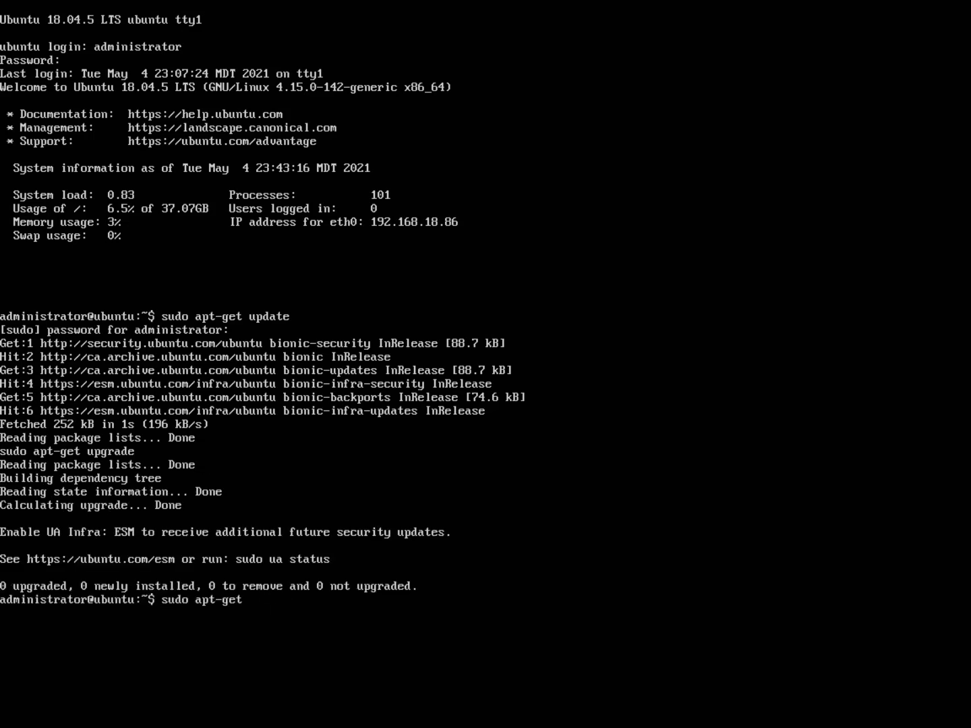
pyautogui.write('dist-upgr')
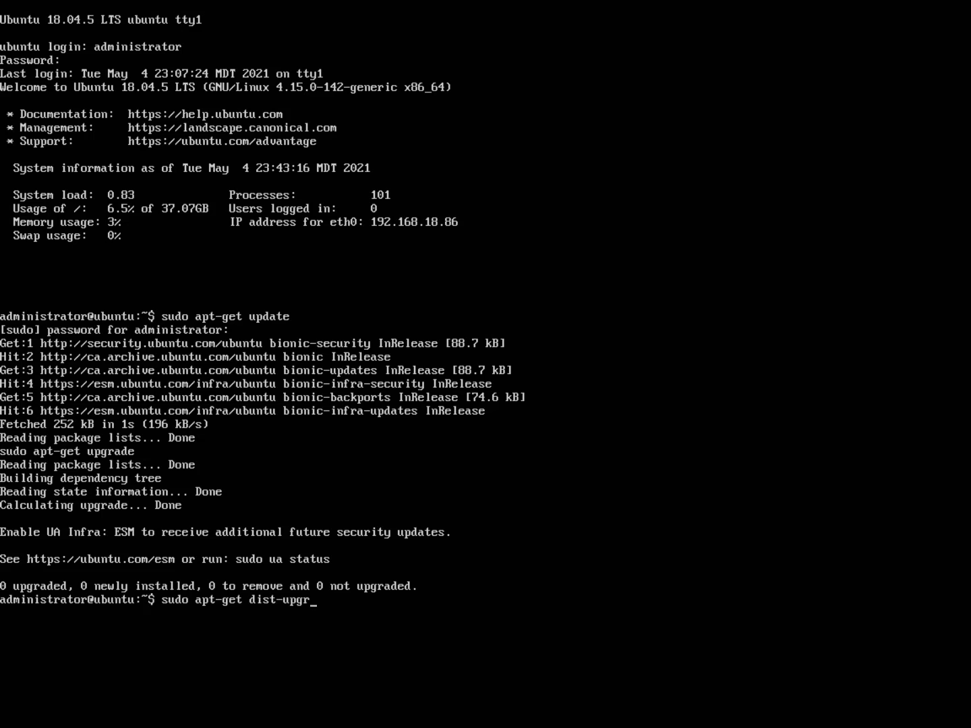
pyautogui.press('Return')
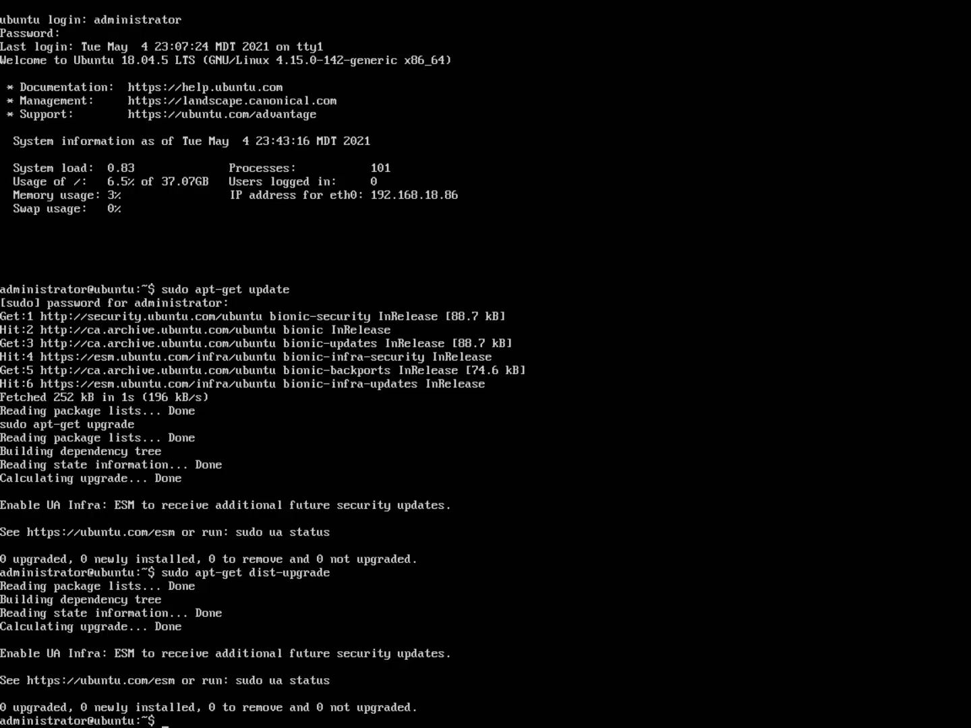
pyautogui.write('sudo')
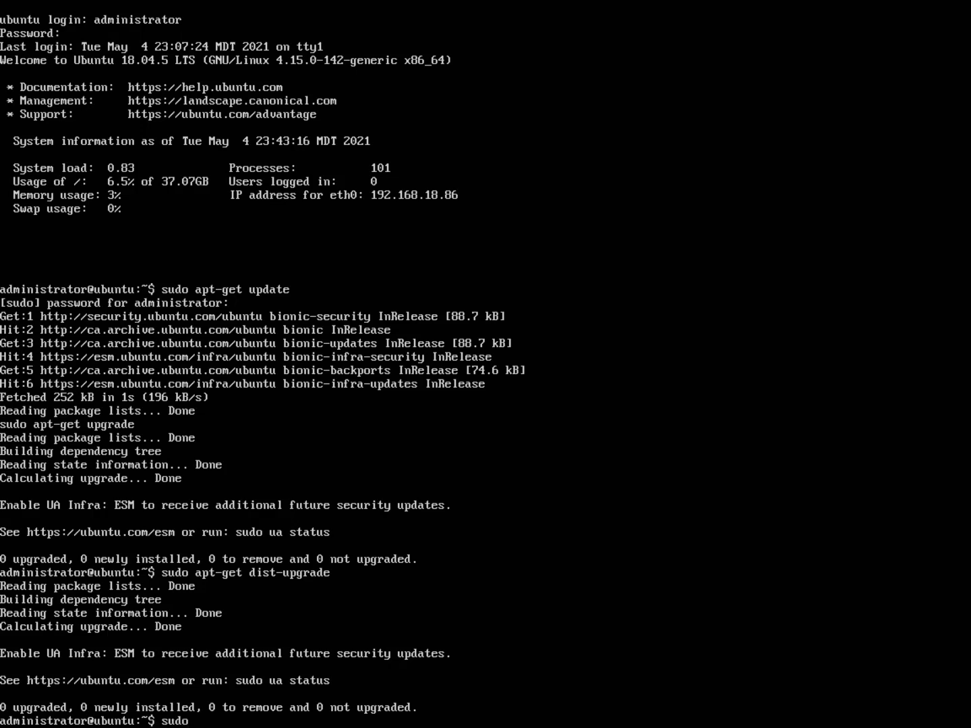
pyautogui.write('do-rep')
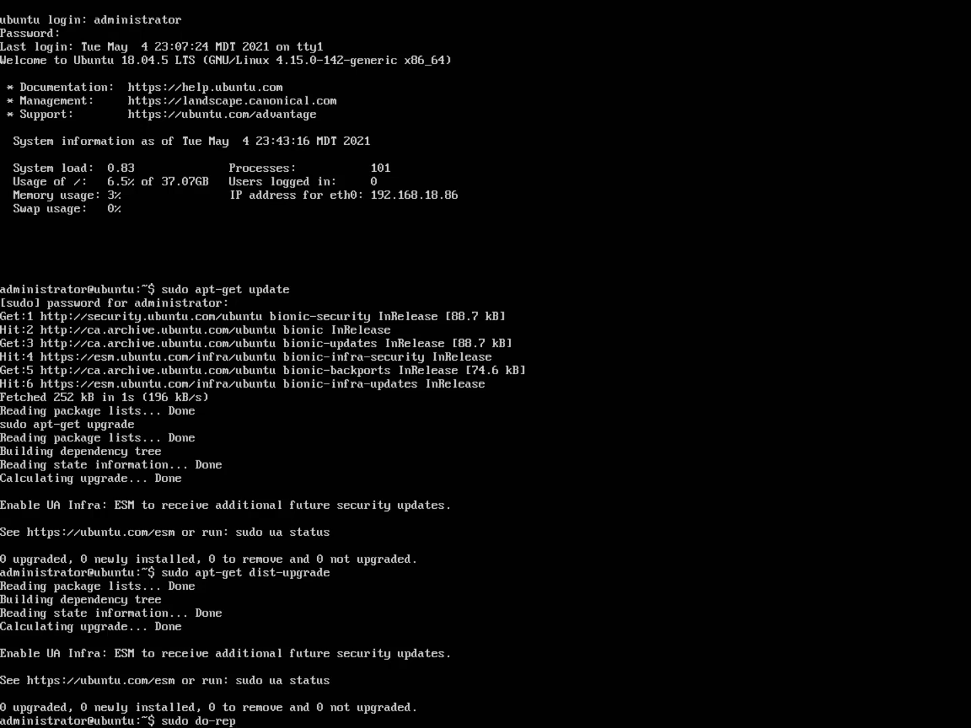
# Launch do-release-upgrade to focal and answer y to start the upgrade
pyautogui.write('lease-upg')
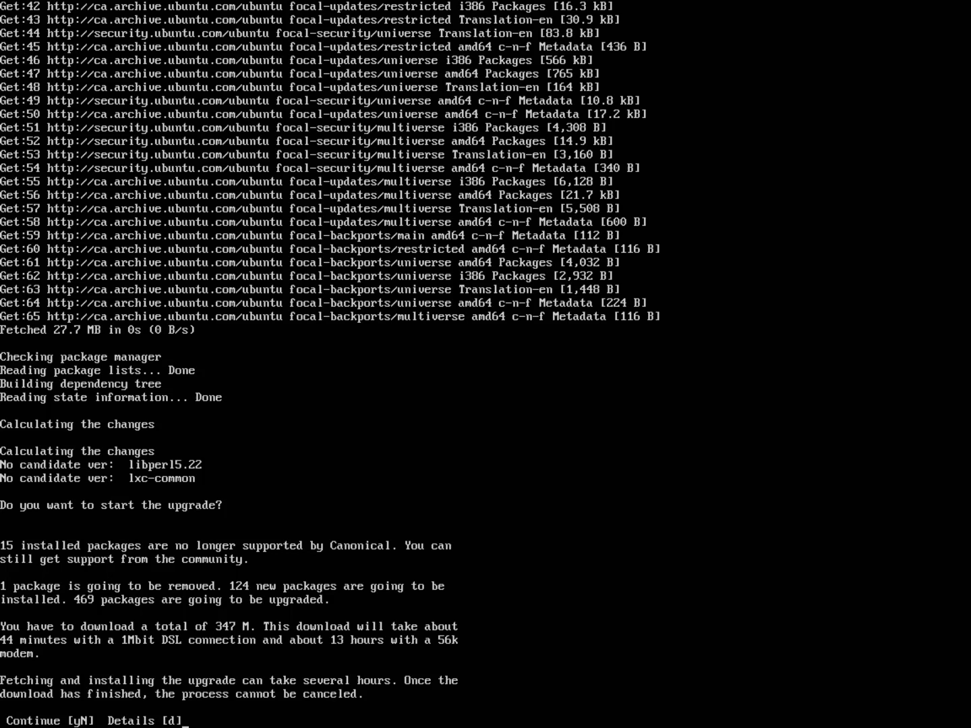
pyautogui.write('y')
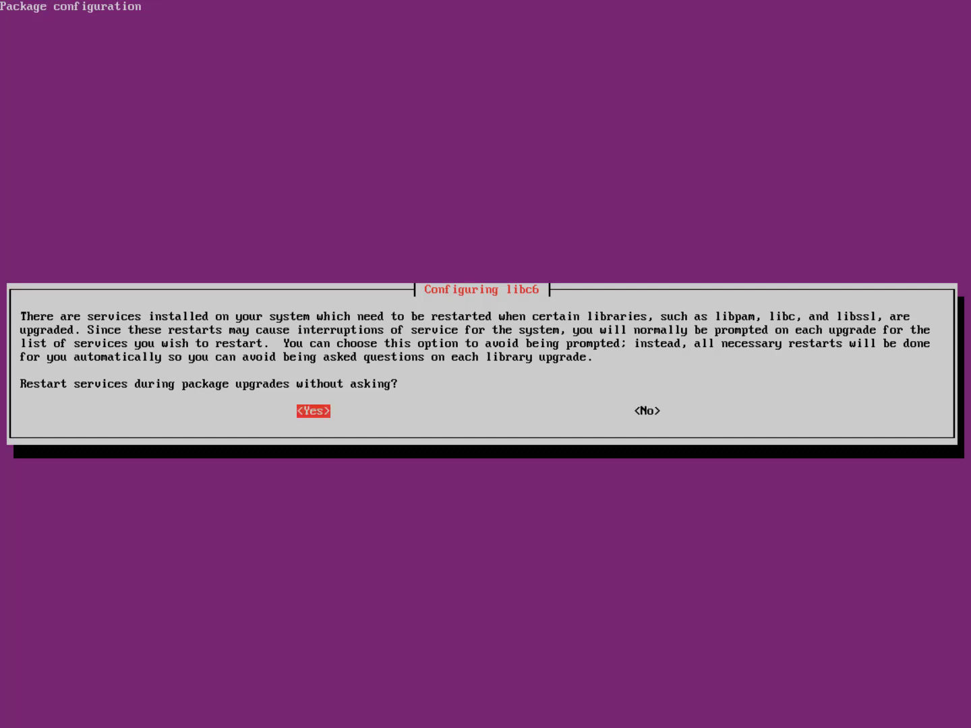
# Accept <Yes> in 'Configuring libc6' so services restart without prompting
pyautogui.press('Enter')
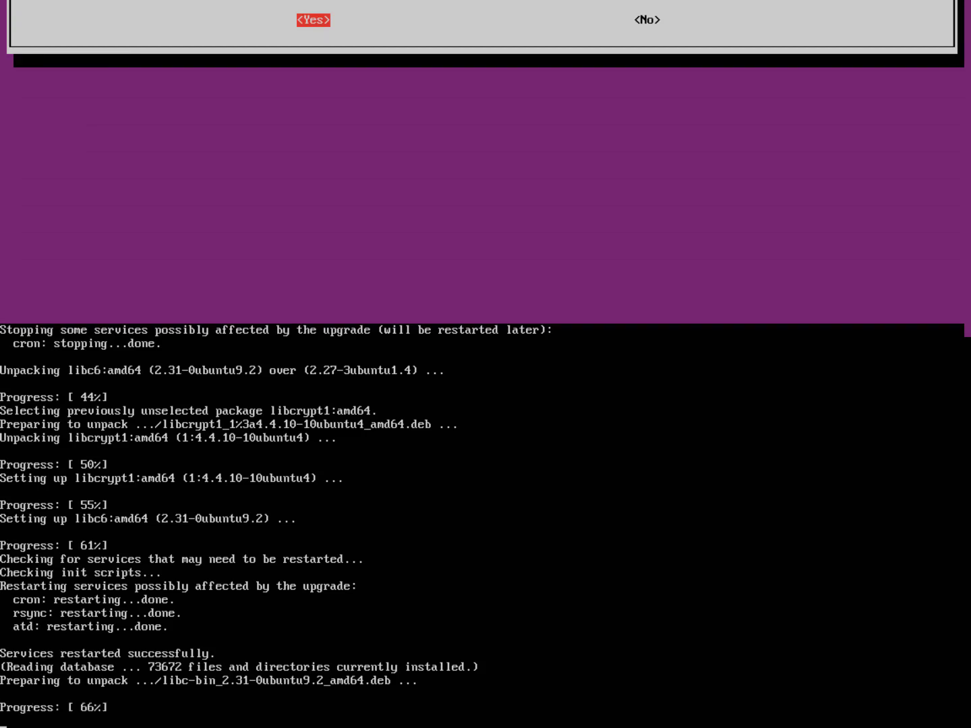
pyautogui.click(313, 19)
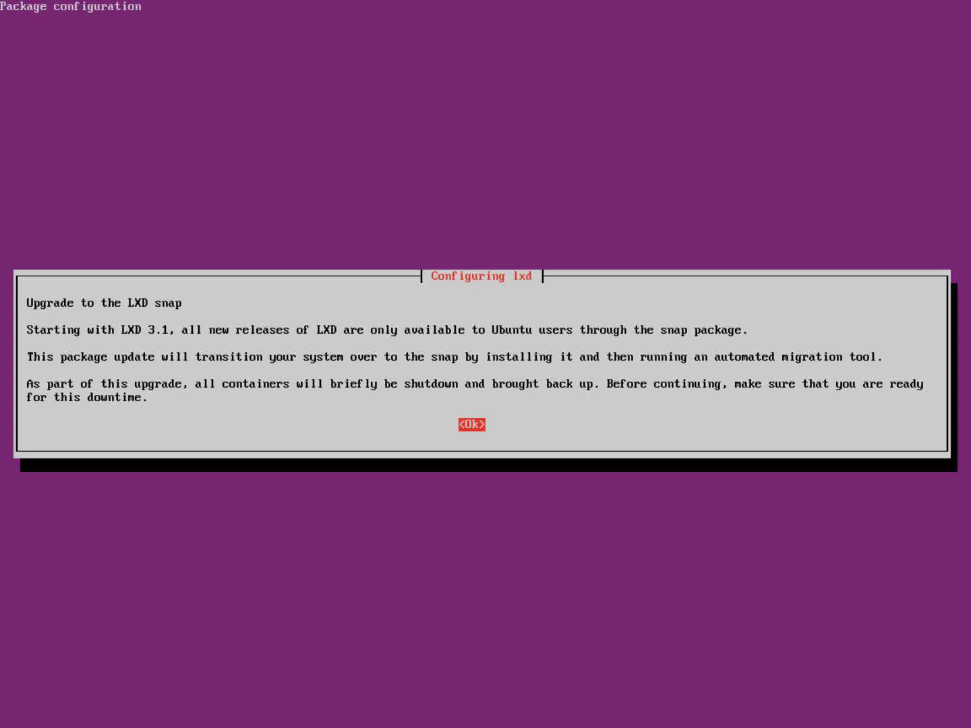
# Dismiss the 'Upgrade to the LXD snap' notice with <Ok>
pyautogui.click(471, 425)
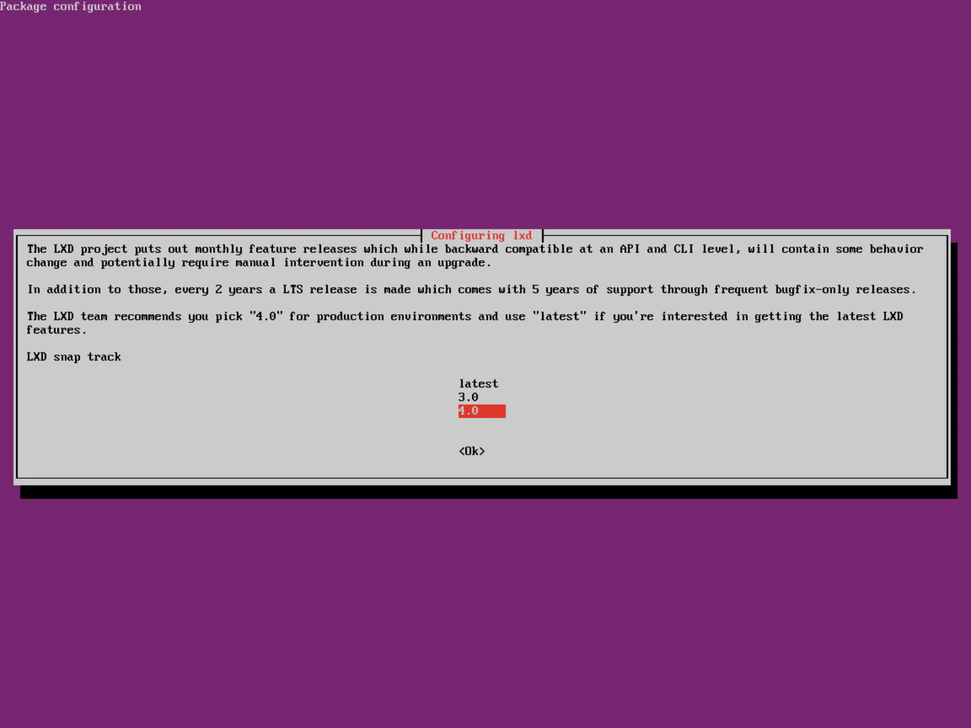
# Select the LXD snap track, moving between 4.0 and 3.0, and confirm it
pyautogui.press('Up')
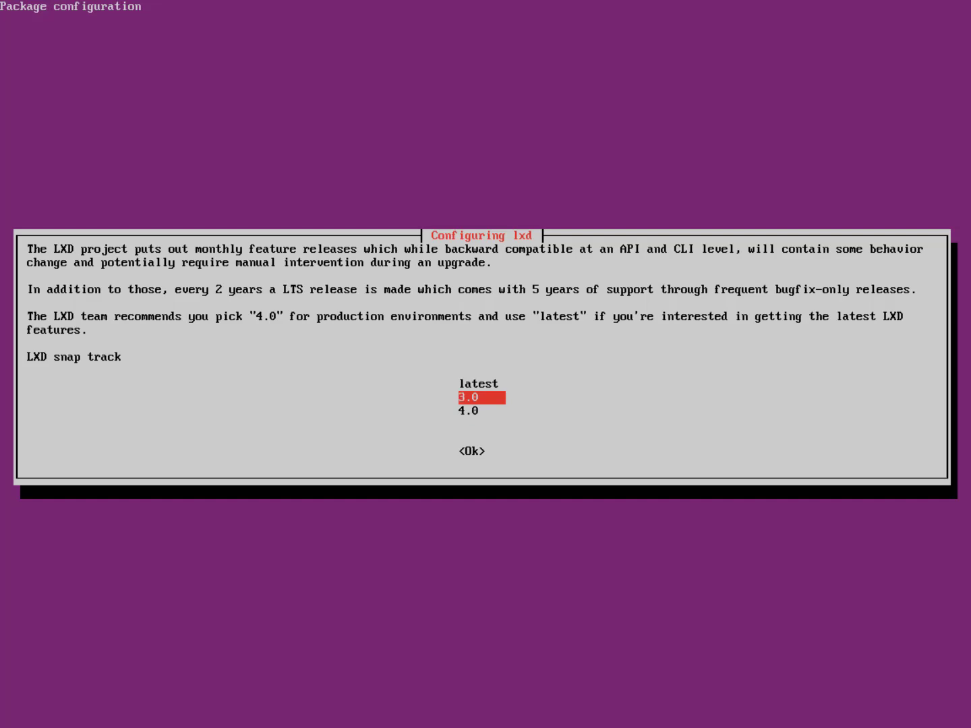
pyautogui.press('Down')
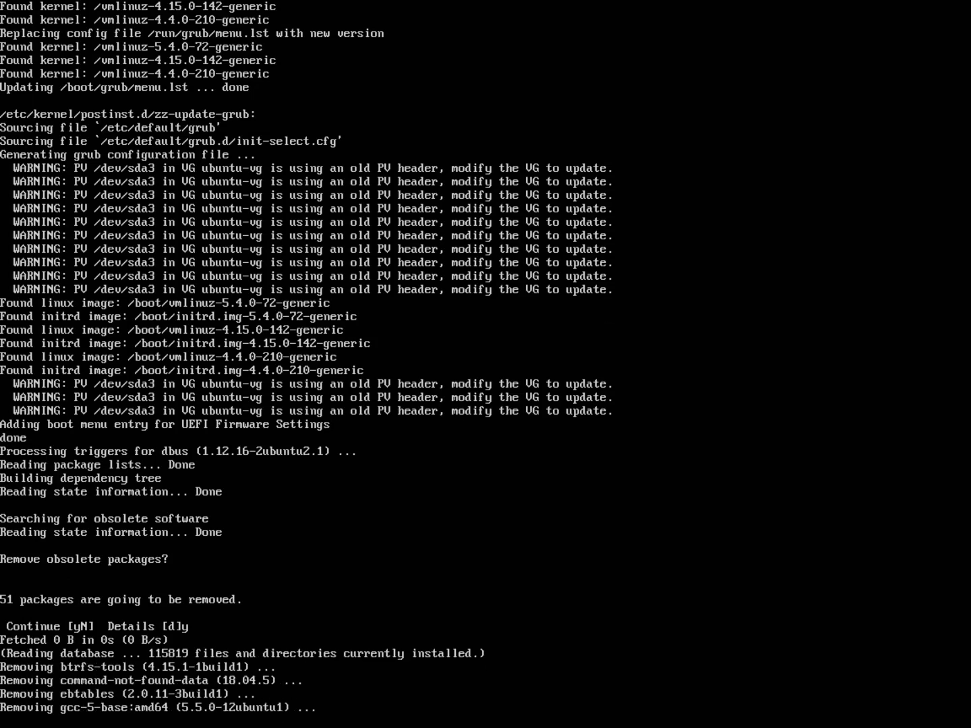
# Scroll through the obsolete-package removal output until the server reboots
pyautogui.scroll(-3)
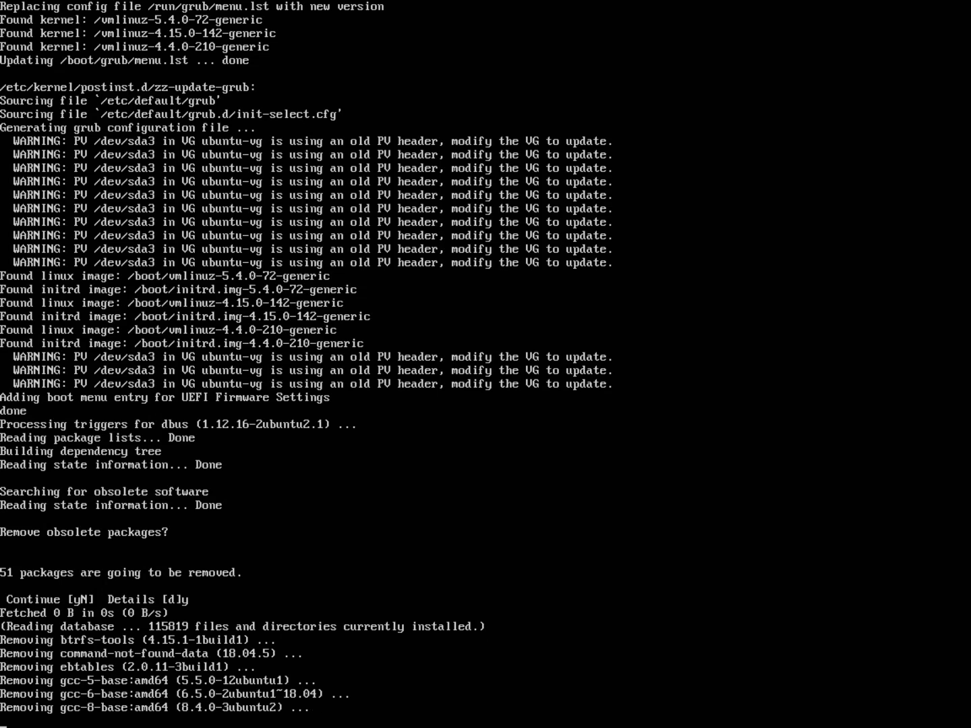
pyautogui.scroll(-3)
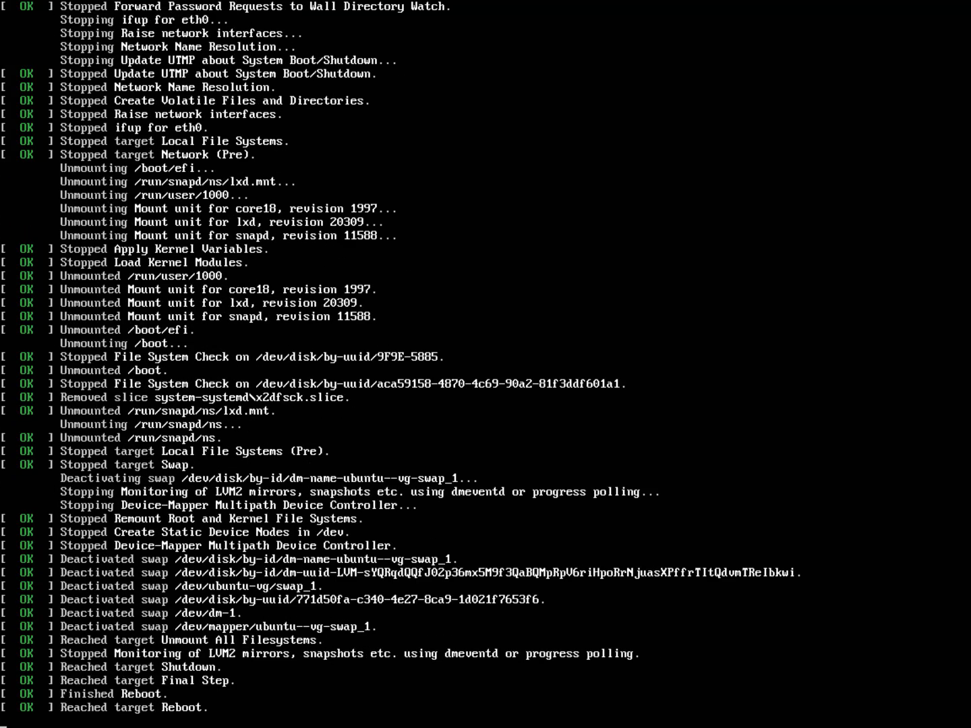
# Scroll the boot log until Getty on tty1 and OpenSSH server have started
pyautogui.scroll(-3)
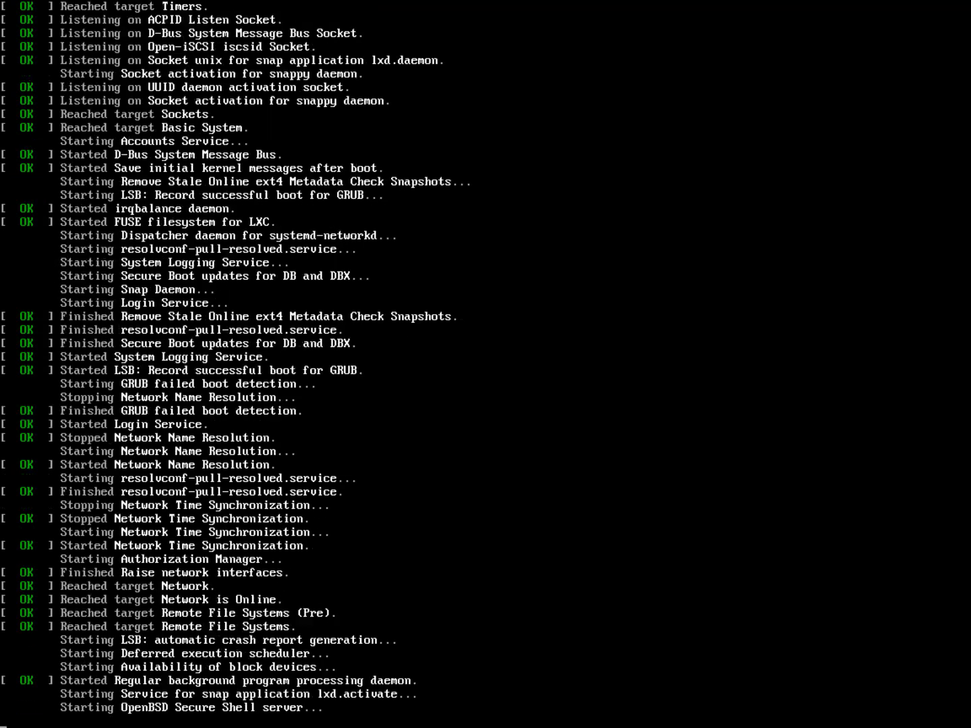
pyautogui.scroll(-3)
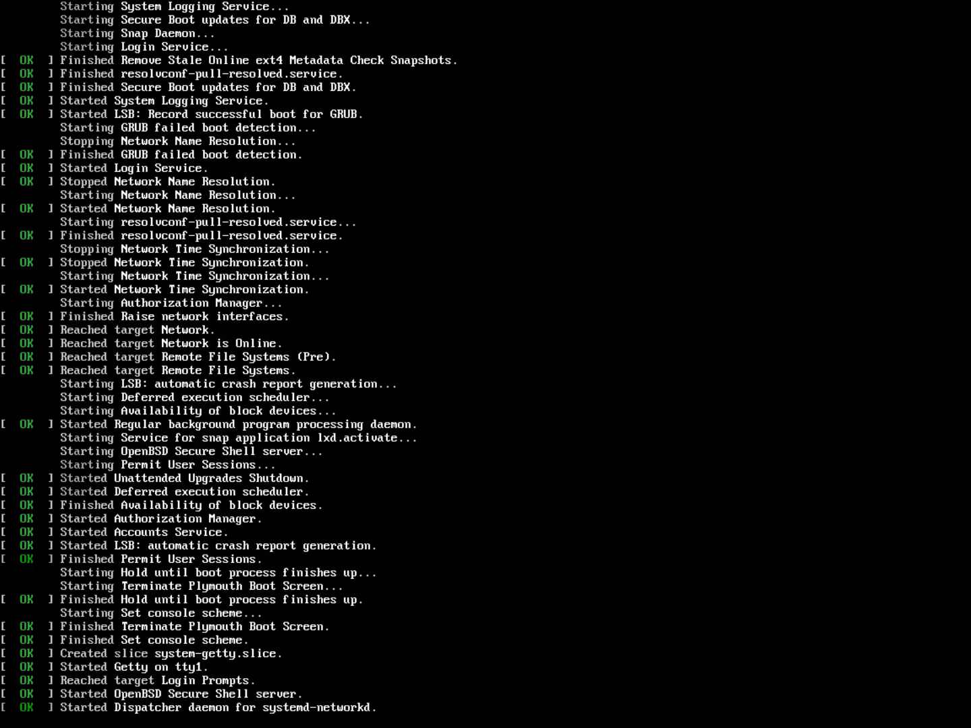